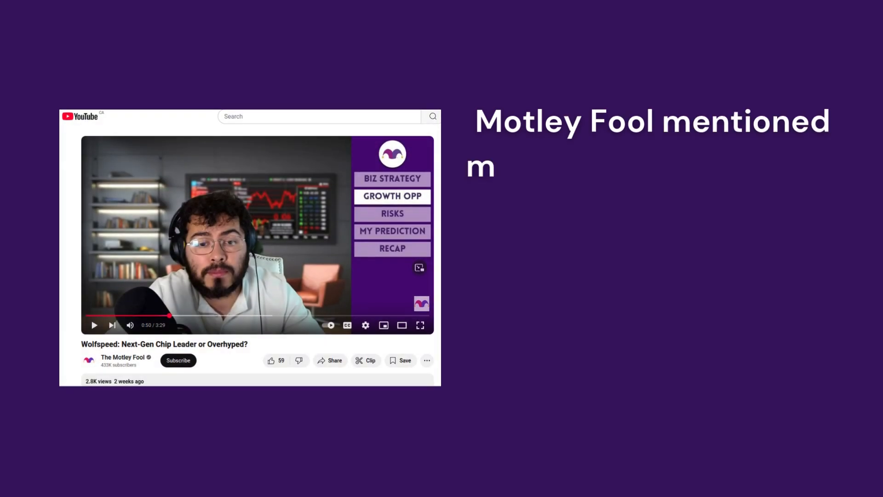
# Type the caption noting the video mentioned mostly EV opportunities, not datacenter and AI.
pyautogui.write('mostly EV opportunities but it’s not really datacenter and AI')
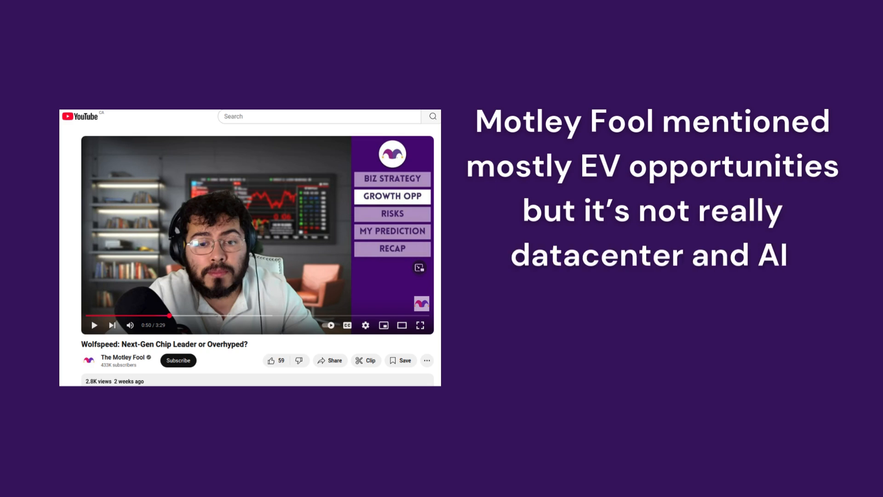
pyautogui.write(', although he does mentions i')
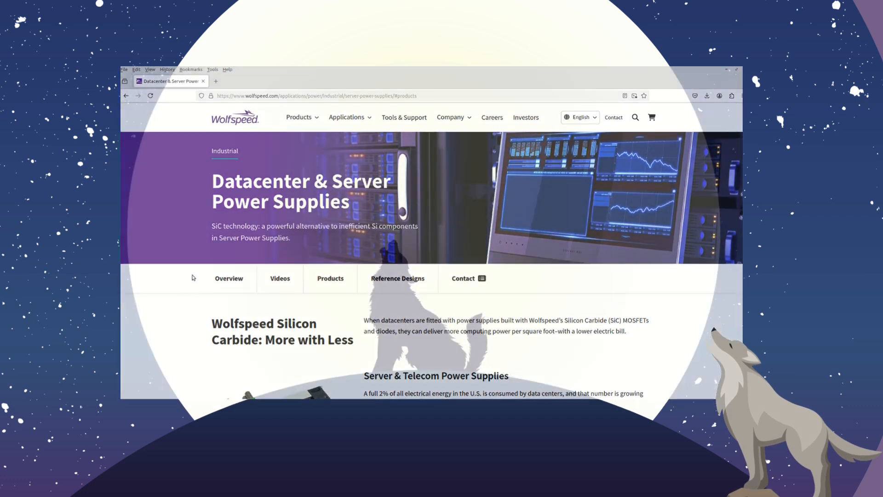
# Place the Yahoo Finance 'losing investor confidence' screenshot over the purple scissors-and-dollar scene.
pyautogui.click(347, 117)
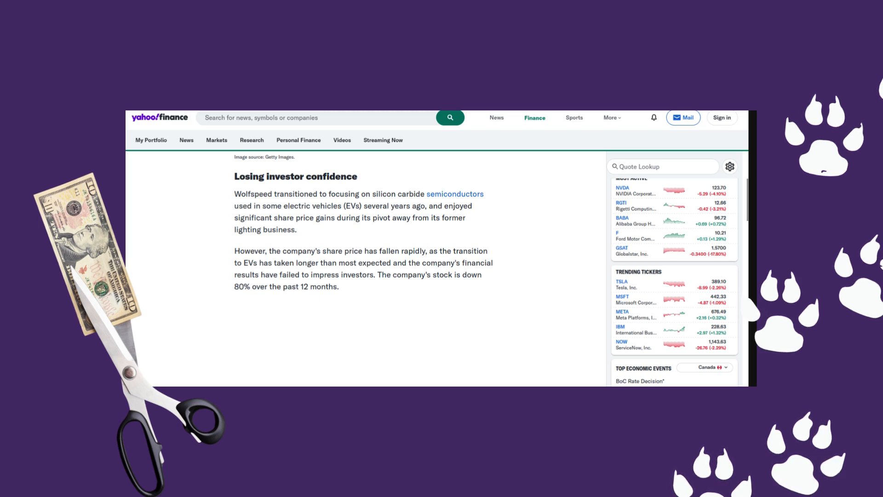
# Insert the Wolfspeed 'Pioneers of Silicon Carbide' homepage screenshot over the server-room backdrop.
pyautogui.click(454, 194)
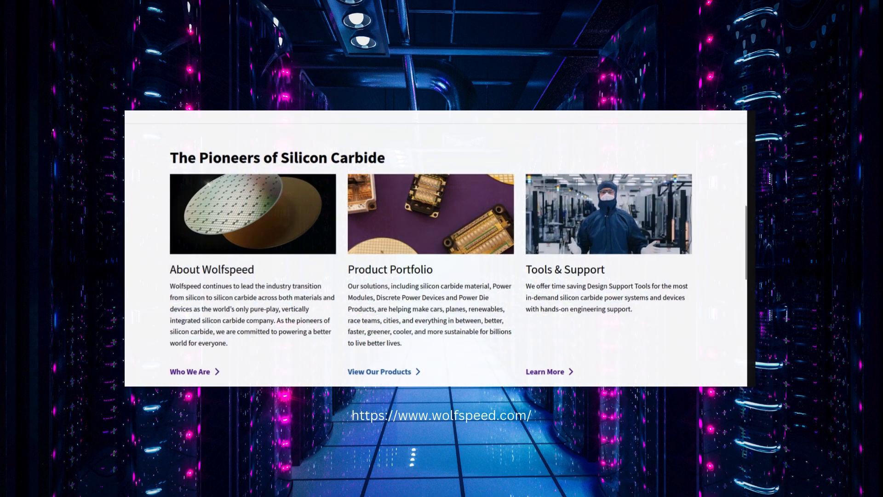